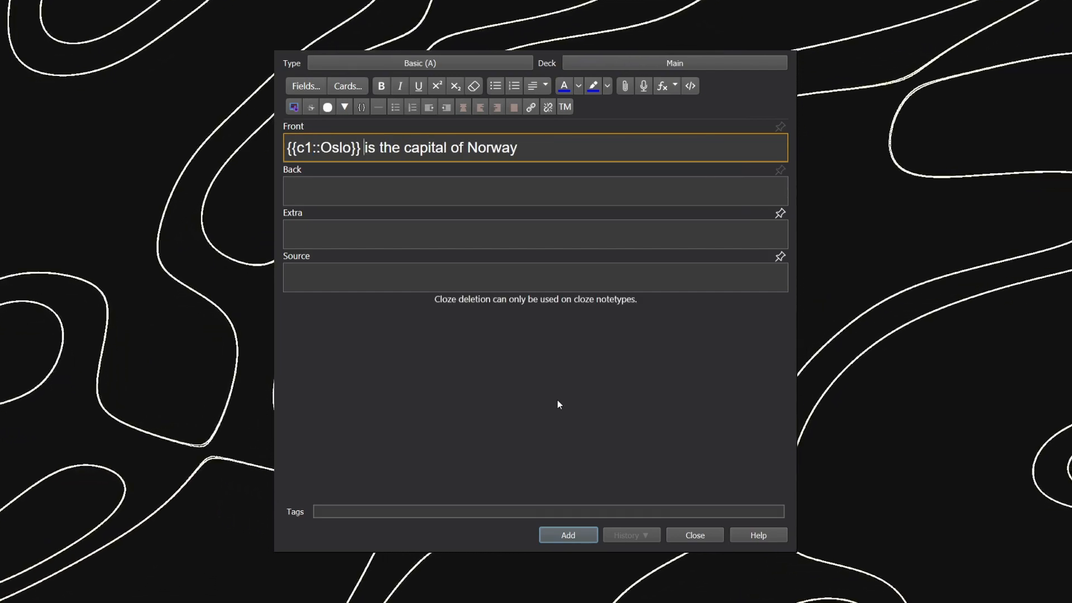
# Leave the Anki note and bring up the SuperMemo 'Twenty rules of formulating knowledge' article in Edge
pyautogui.click(418, 63)
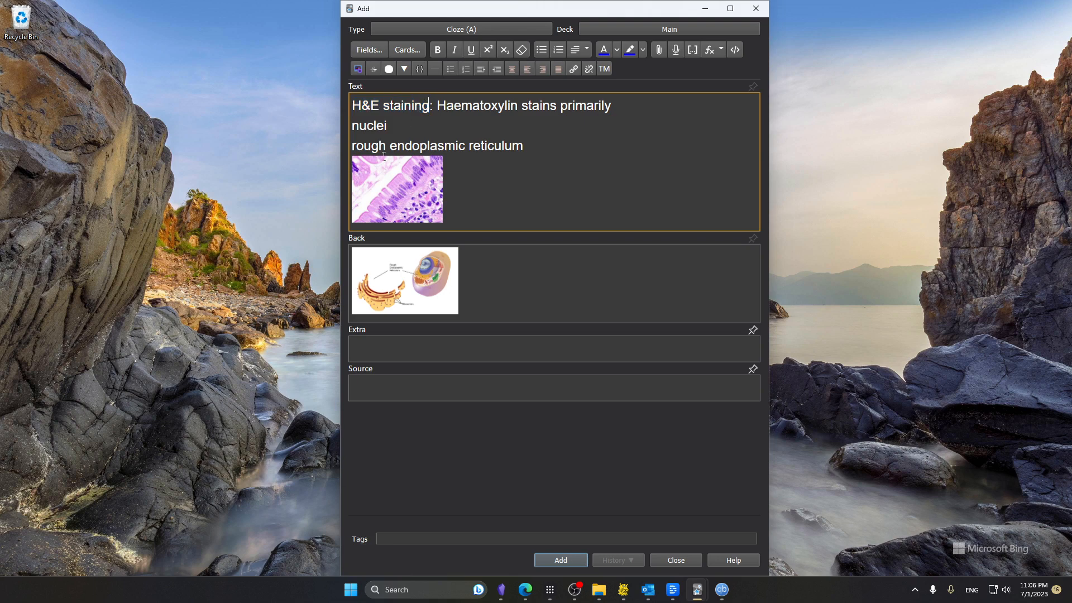
pyautogui.moveTo(514, 183)
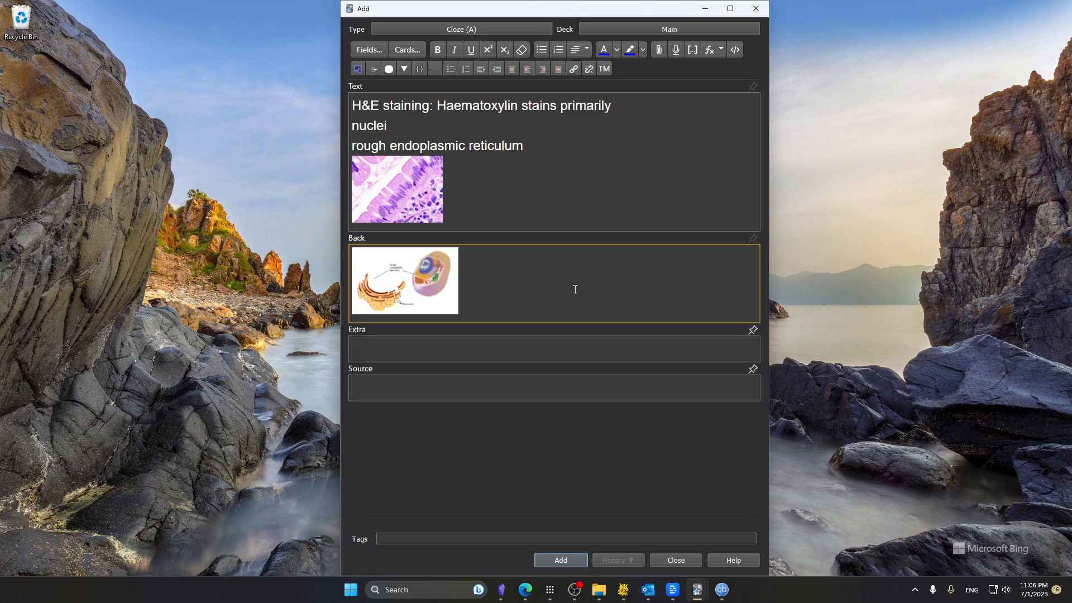
pyautogui.click(504, 186)
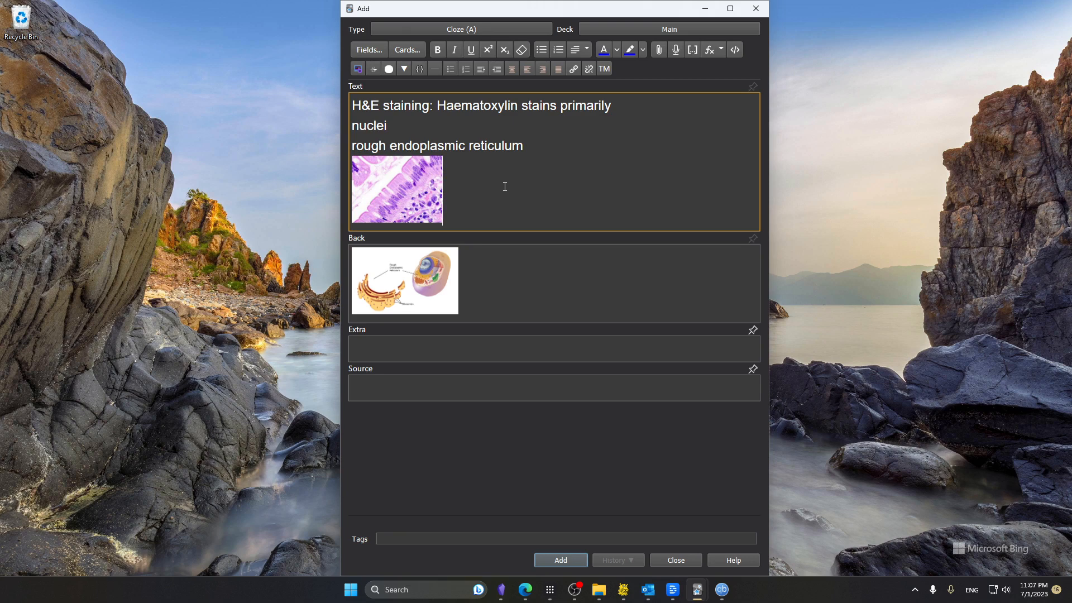
pyautogui.press('ctrl+a')
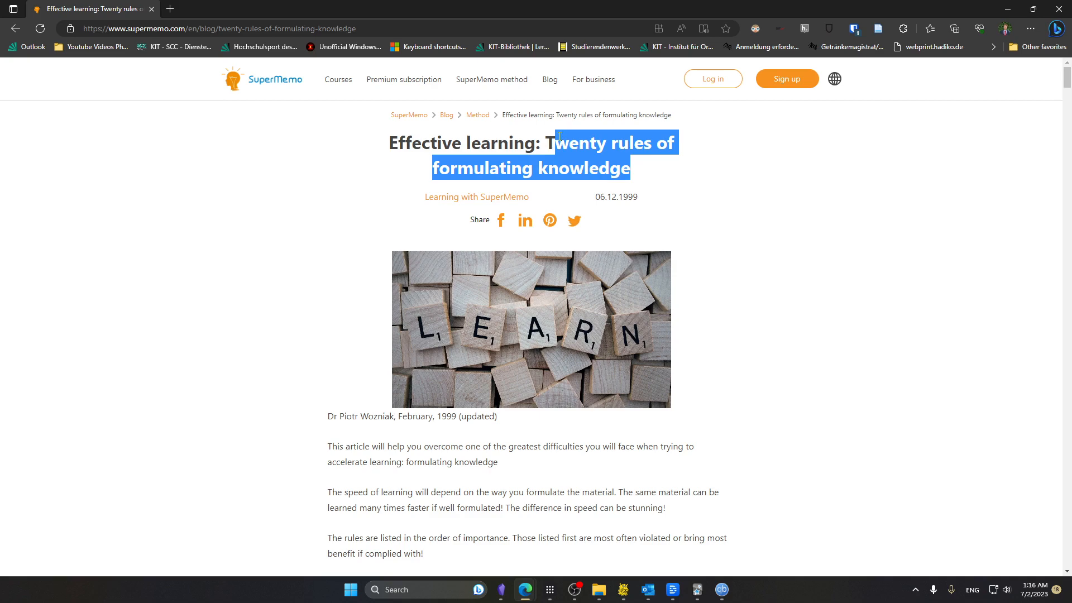
pyautogui.scroll(-3)
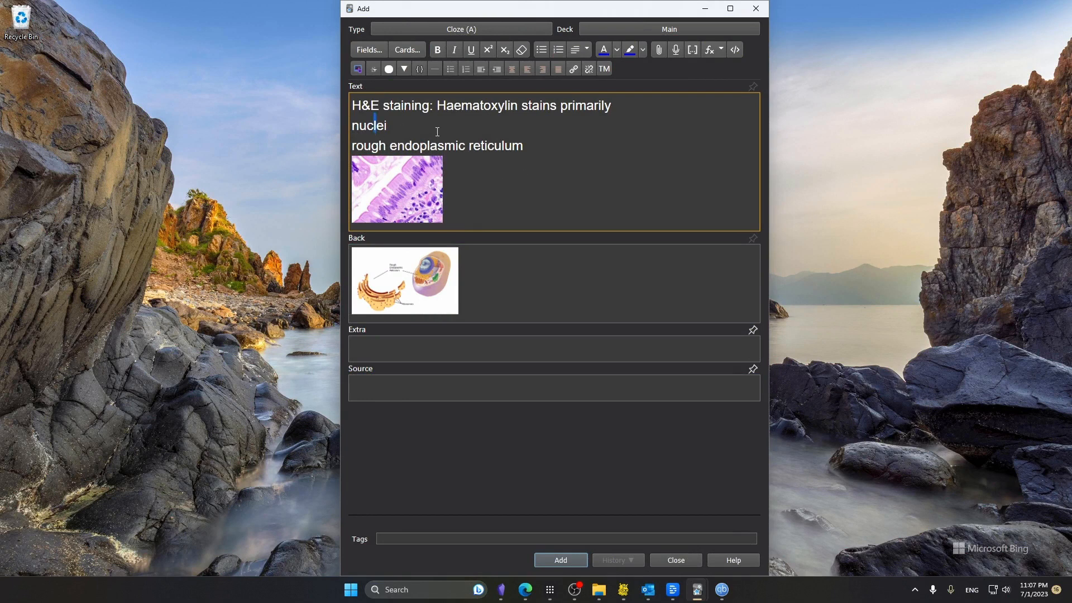
# Bullet the answer lines, cloze 'nuclei' and the second answer, and renumber both clozes to c1
pyautogui.click(541, 50)
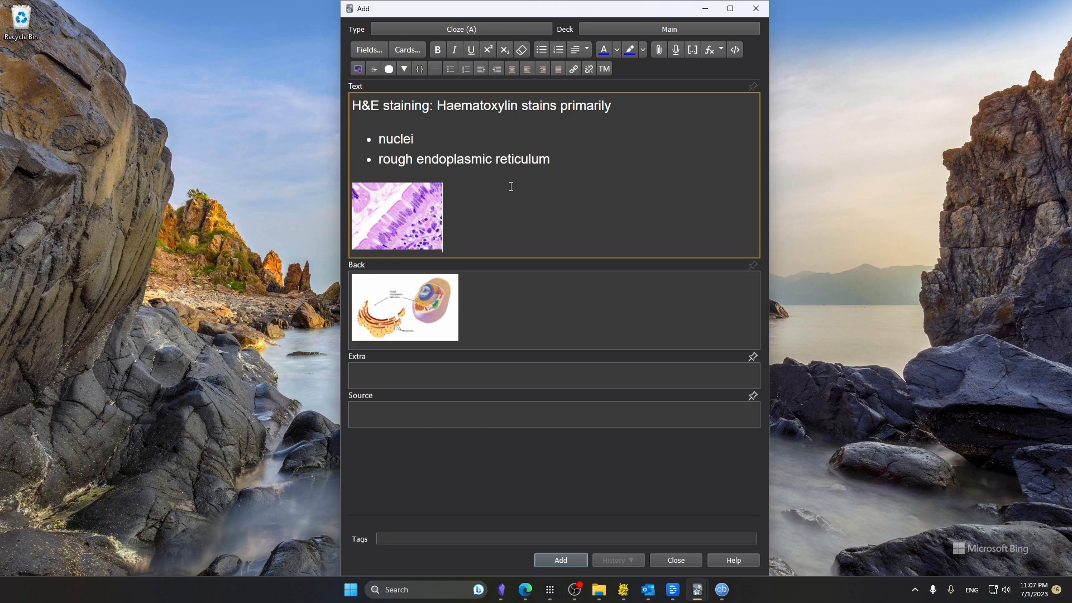
pyautogui.doubleClick(400, 138)
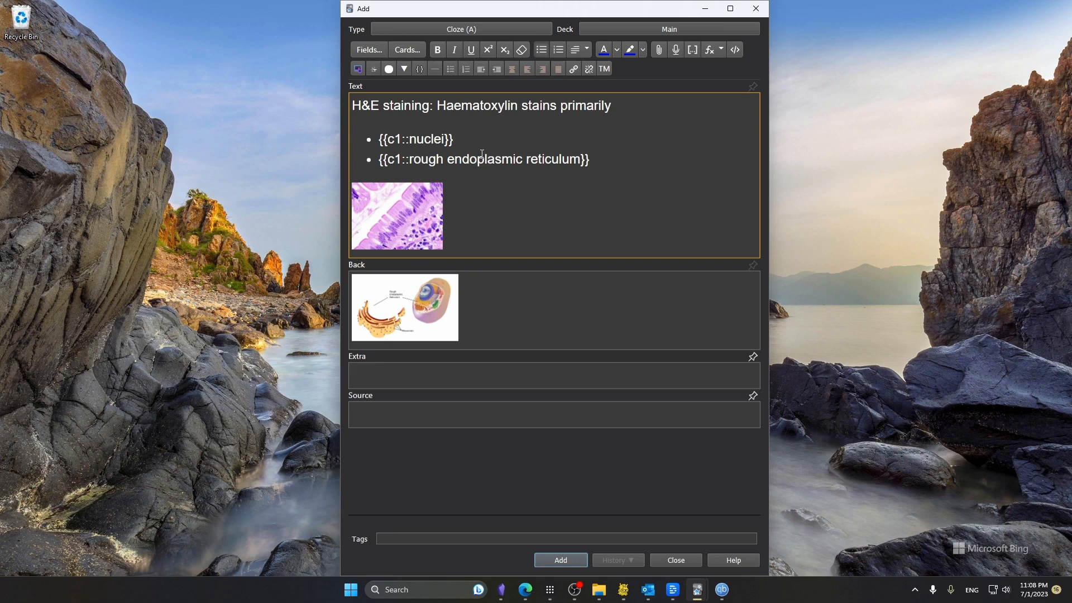
pyautogui.moveTo(402, 169)
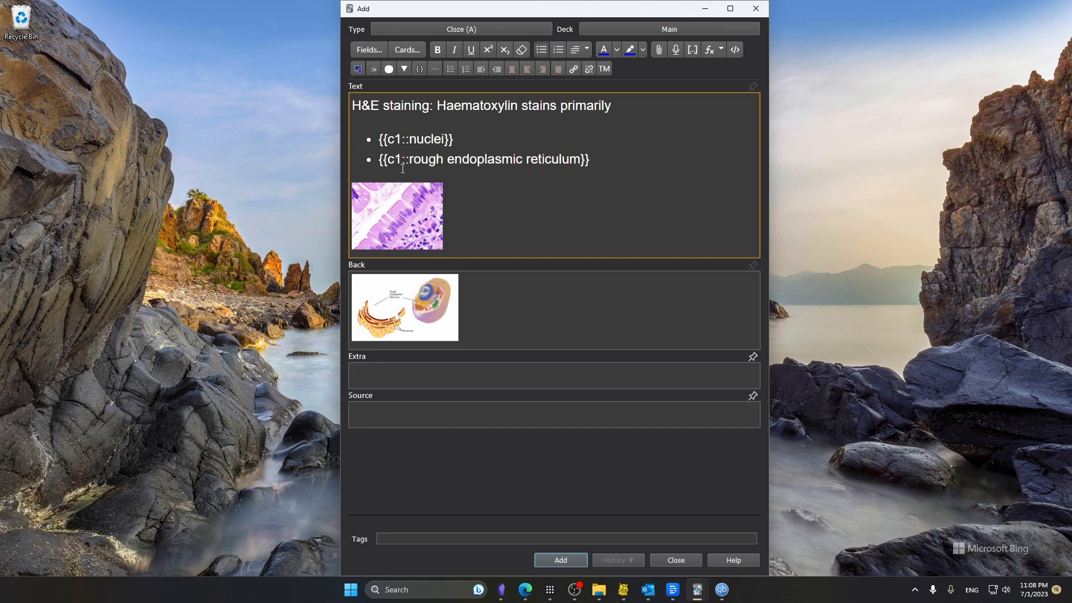
pyautogui.write('2')
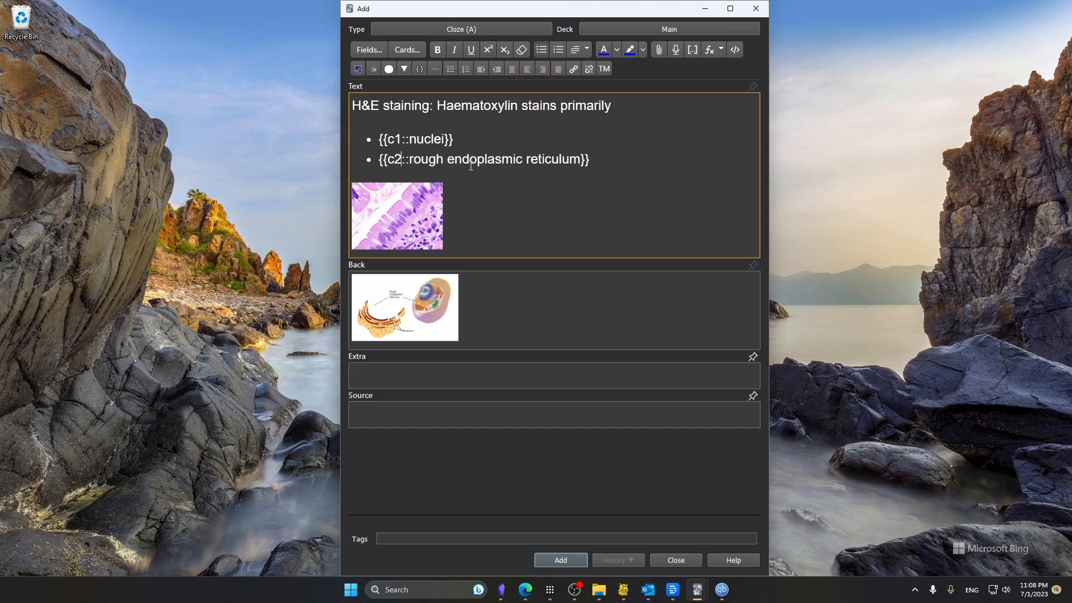
pyautogui.write('1')
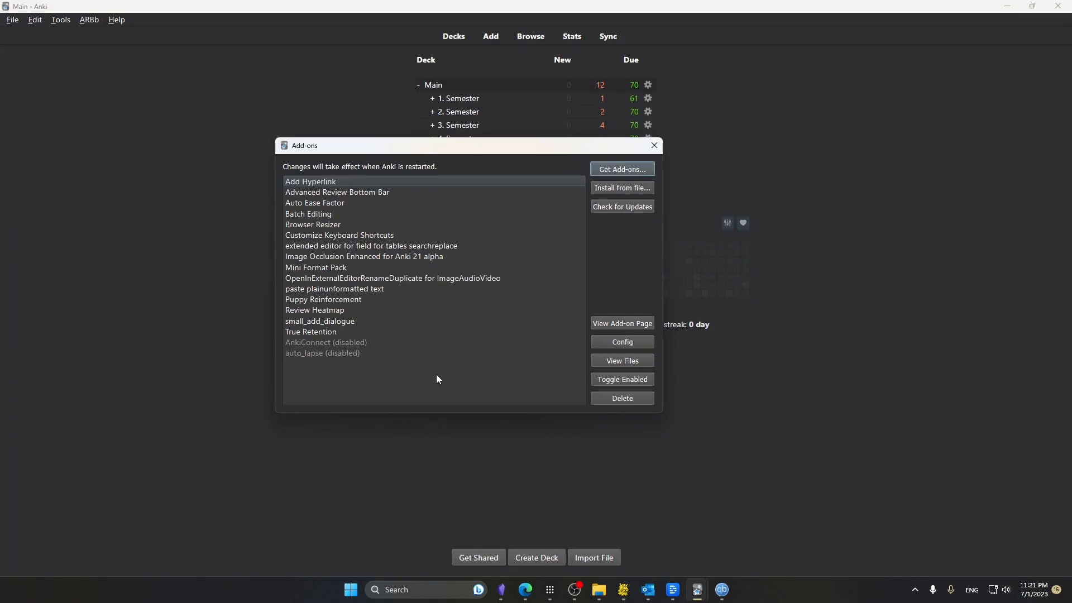
pyautogui.click(339, 234)
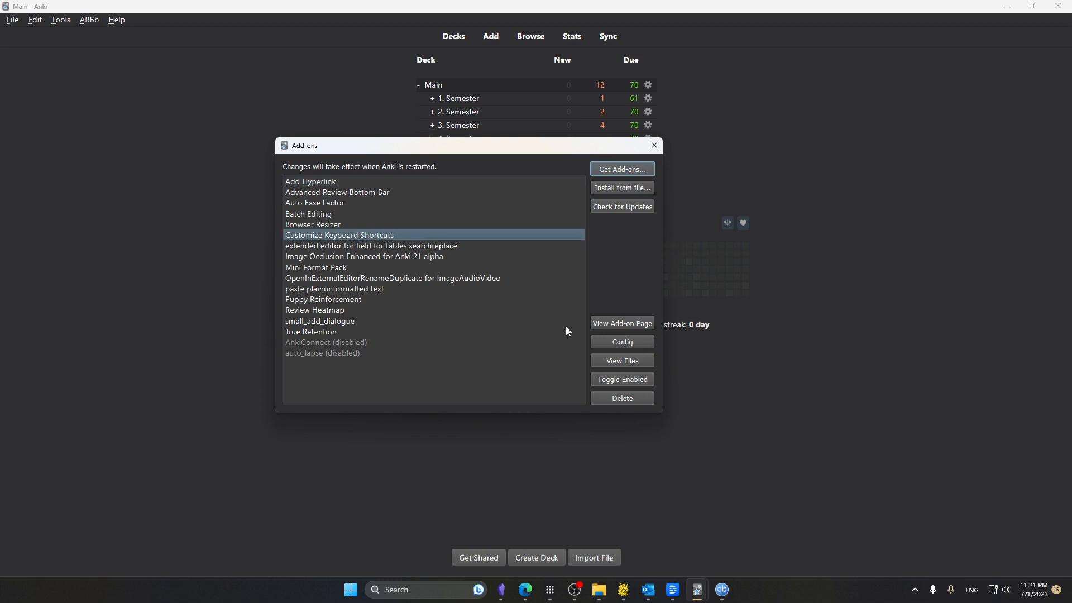
pyautogui.click(621, 344)
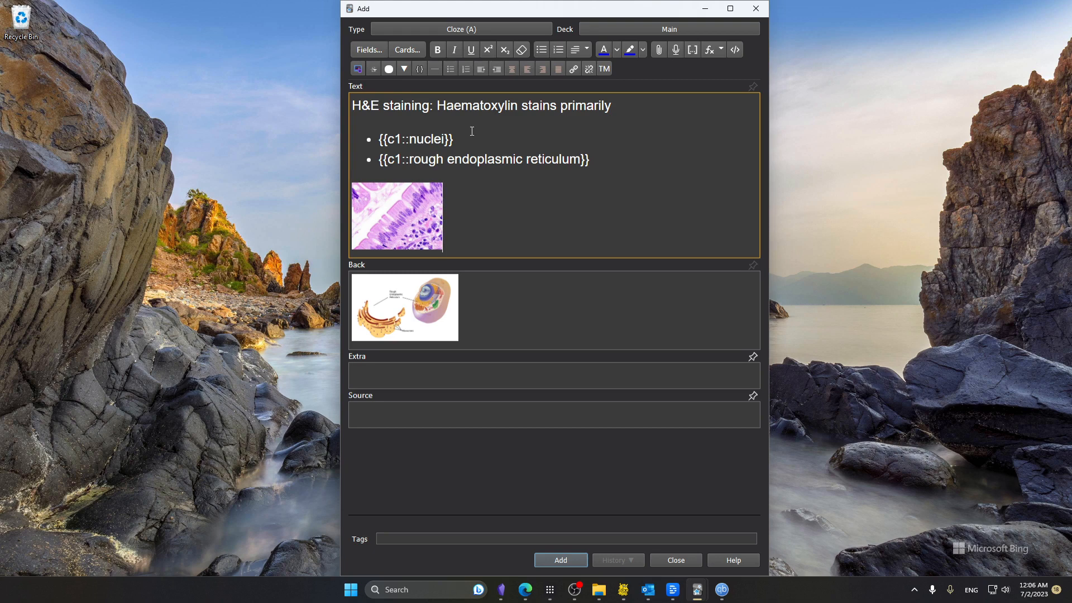
# Select 'Haematoxylin' so it can become the note's c2 cloze deletion
pyautogui.doubleClick(477, 105)
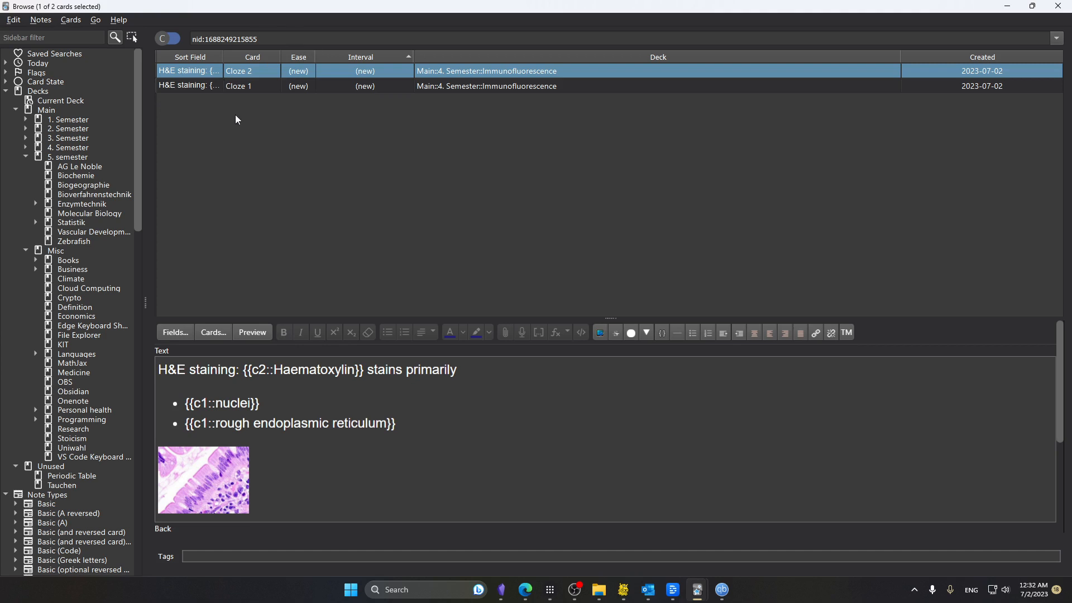
pyautogui.click(252, 333)
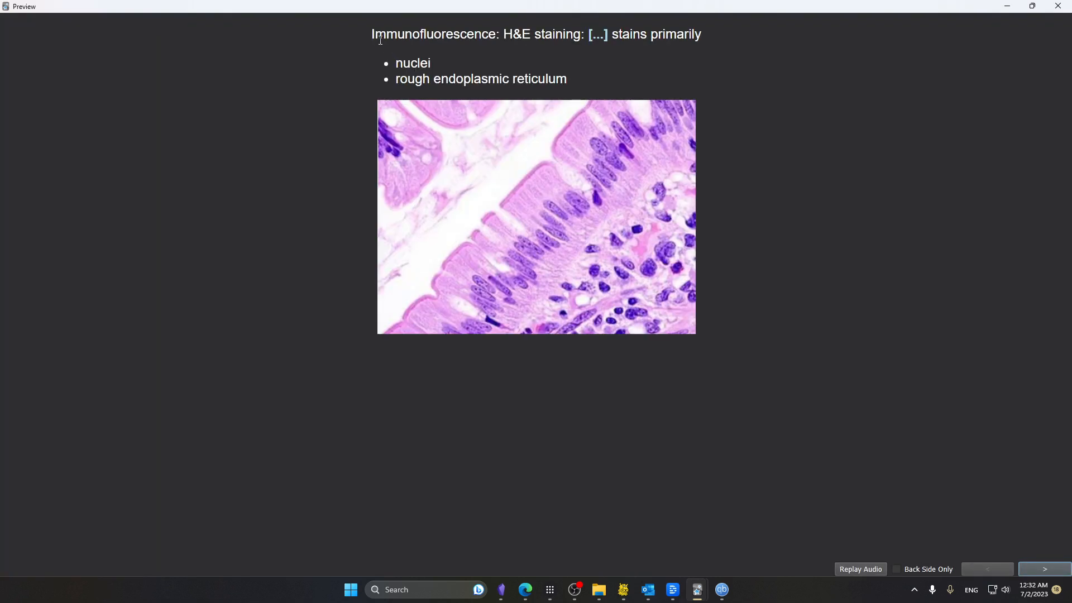
pyautogui.moveTo(507, 75)
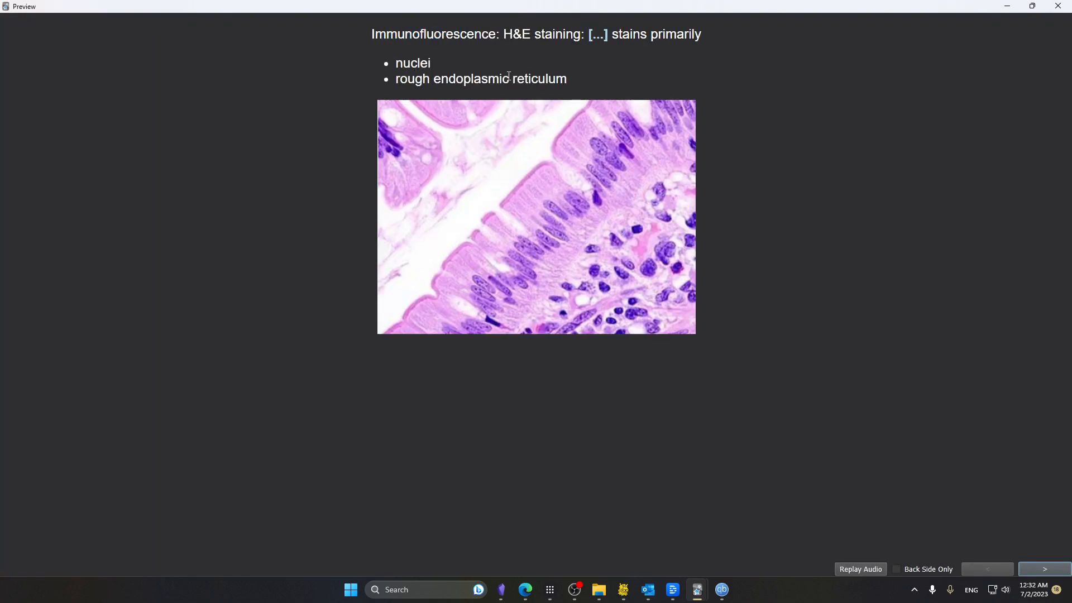
pyautogui.click(1044, 568)
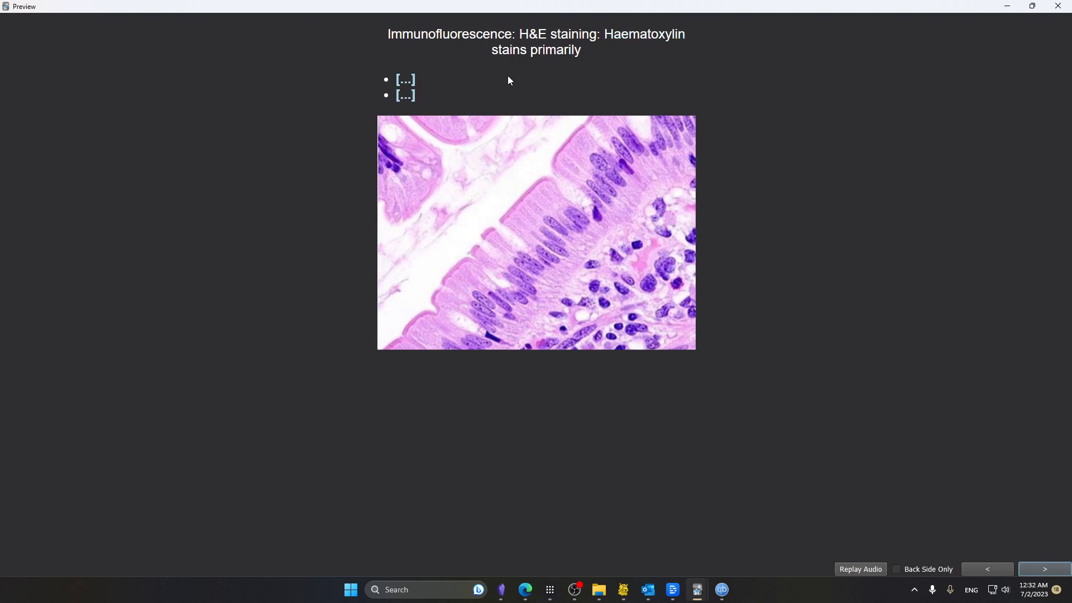
pyautogui.click(1043, 569)
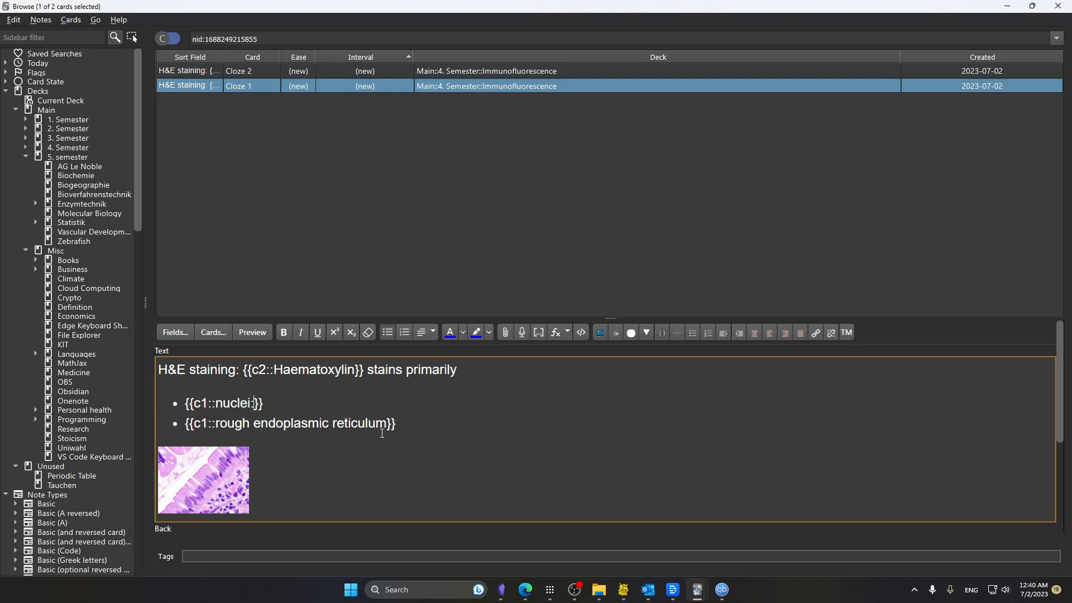
# Append the '::Cell compartments' hint to the nuclei cloze and preview it on the card
pyautogui.write(':')
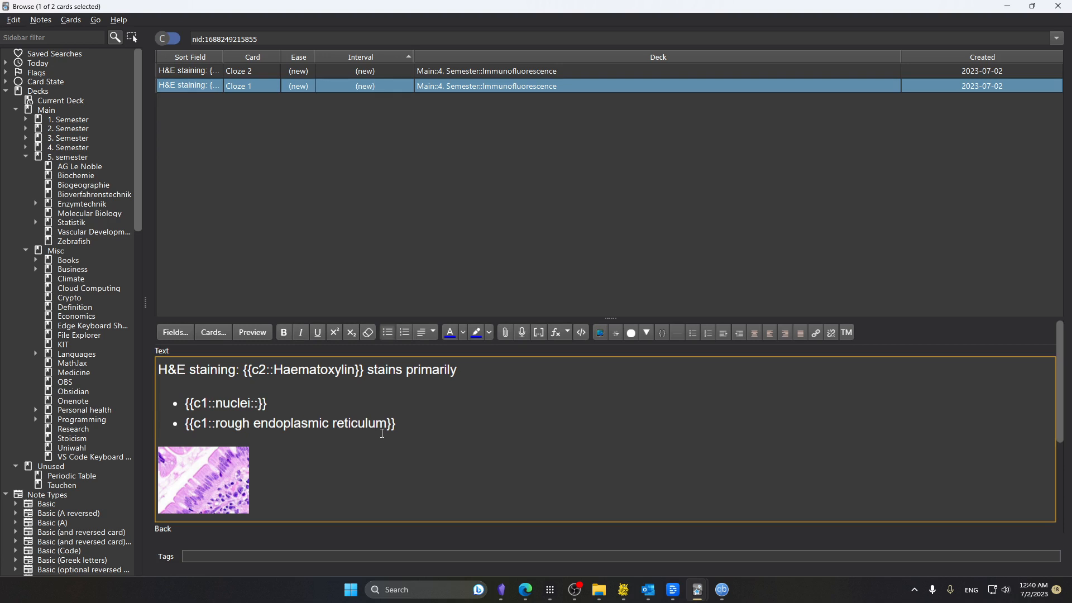
pyautogui.write('Cell')
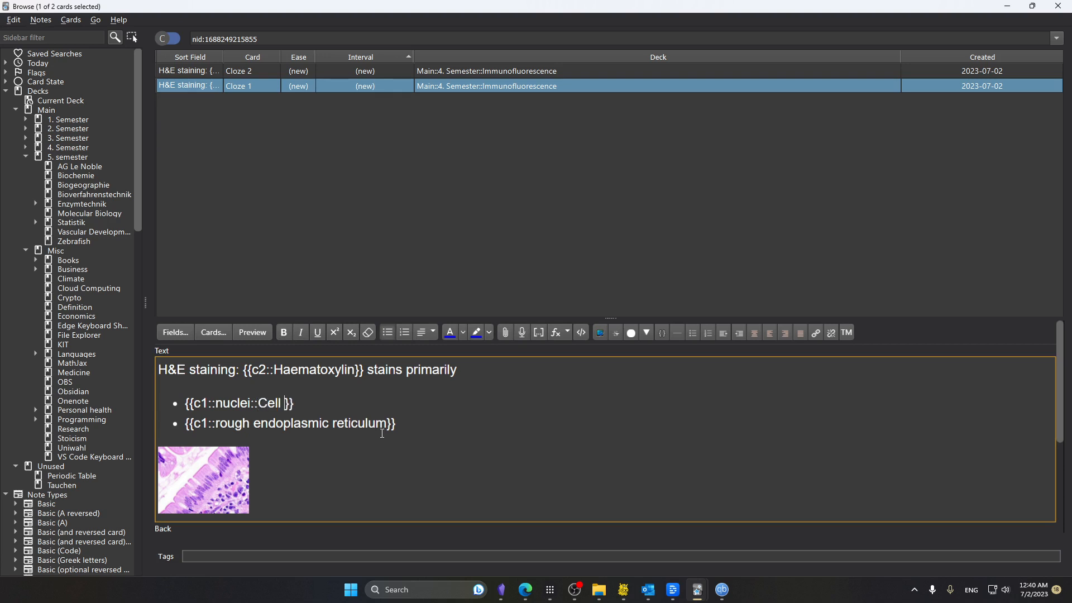
pyautogui.write('compartment')
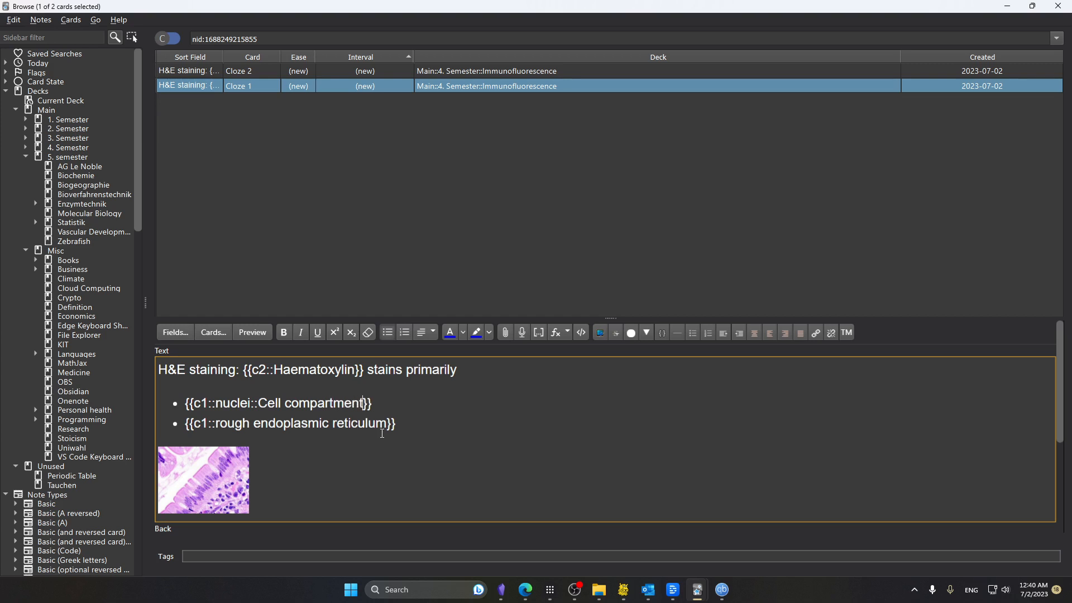
pyautogui.write('s')
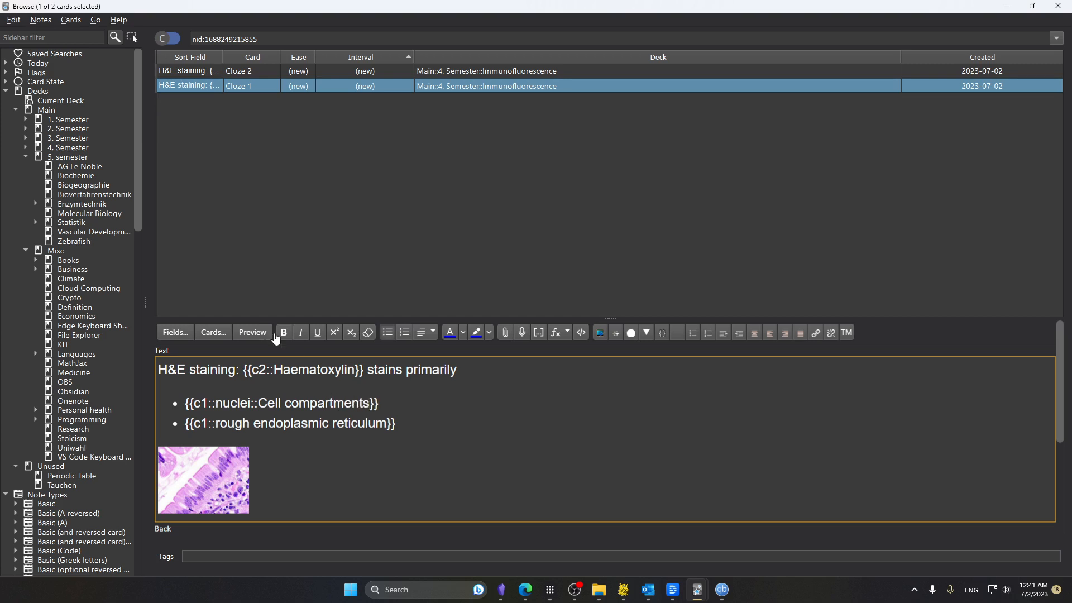
pyautogui.click(251, 334)
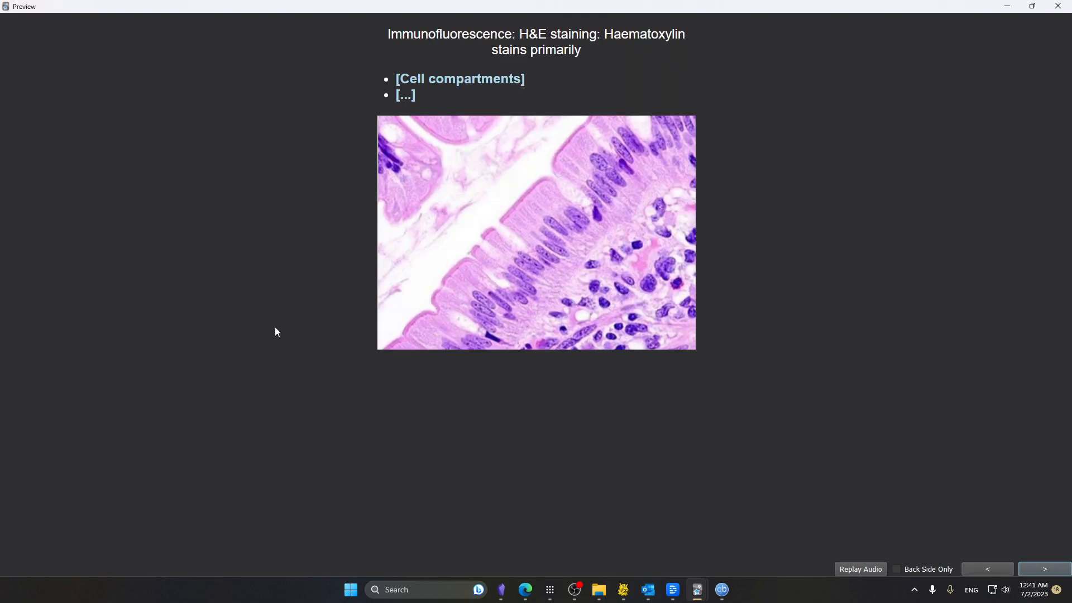
pyautogui.click(1045, 569)
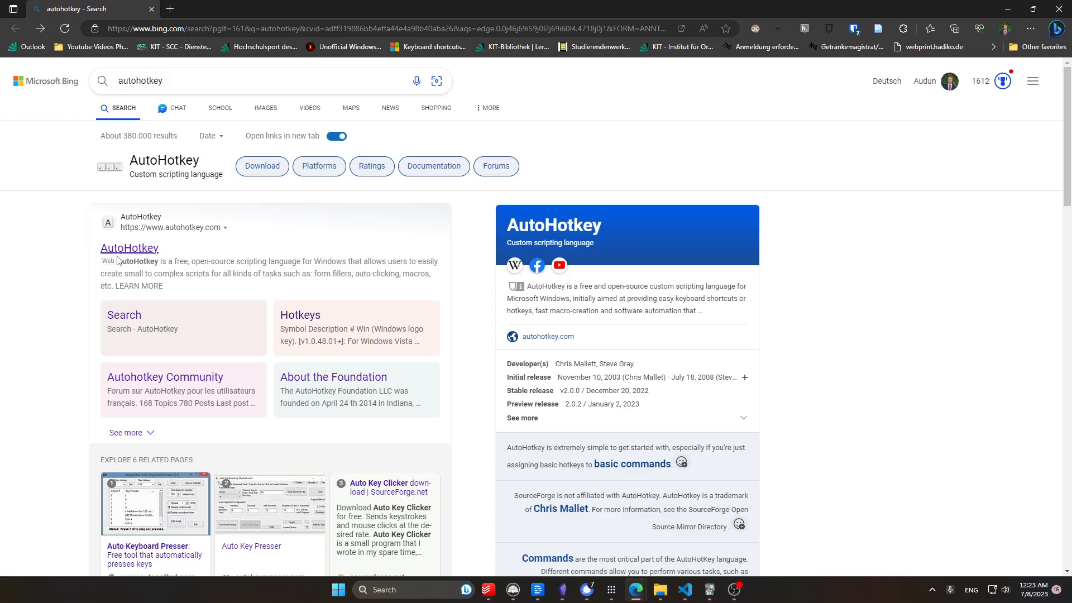
# Follow the Bing result to the official AutoHotkey homepage
pyautogui.click(130, 248)
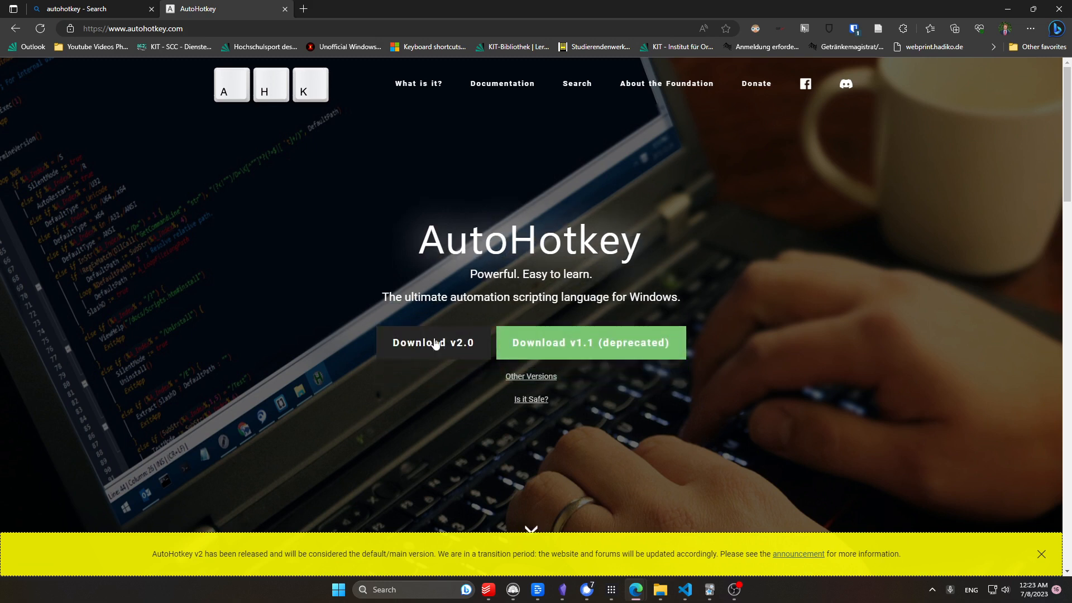
pyautogui.moveTo(285, 420)
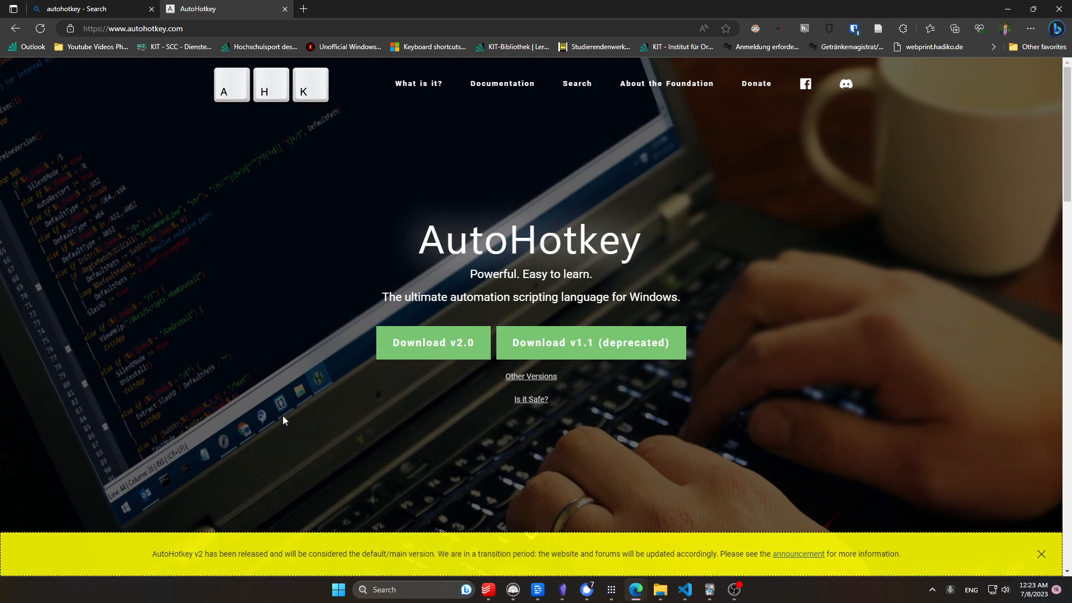
# Leave the AutoHotkey v2.0 download page for the Anki.ahk script in Visual Studio Code
pyautogui.click(672, 595)
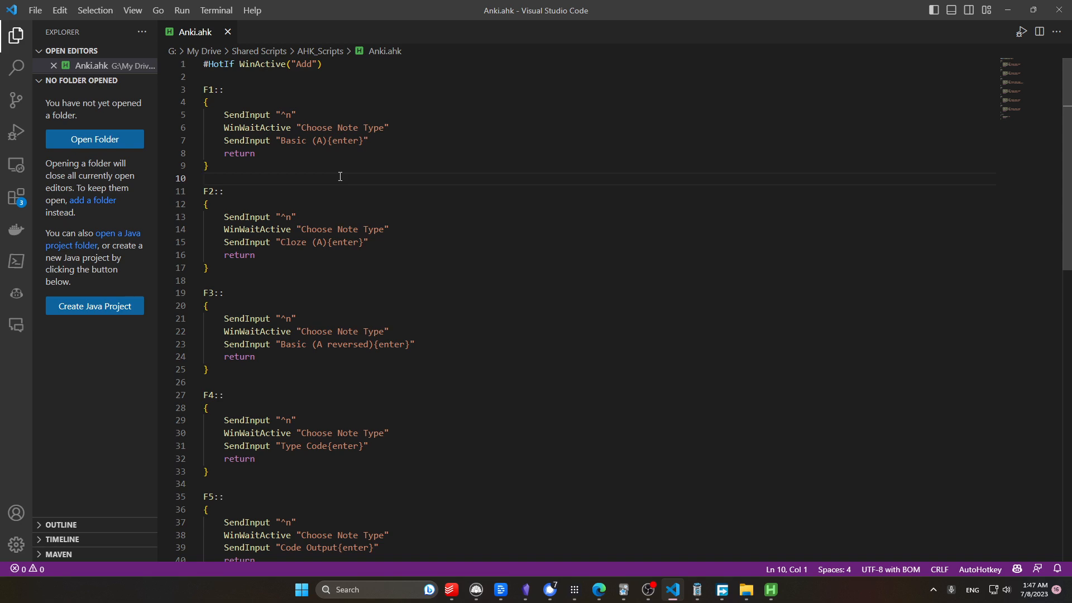
pyautogui.click(205, 178)
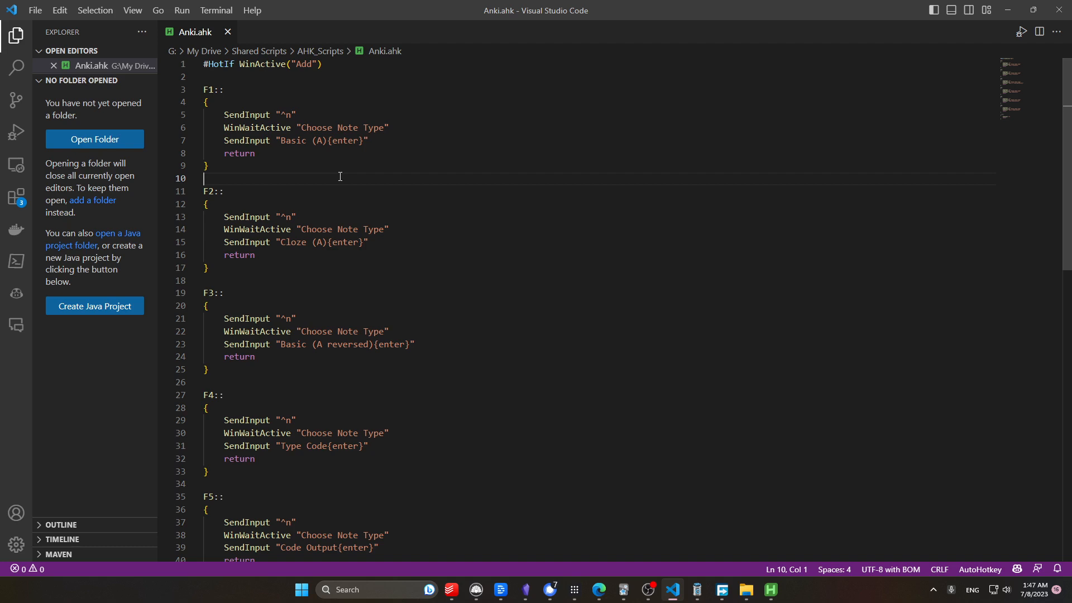
pyautogui.click(256, 153)
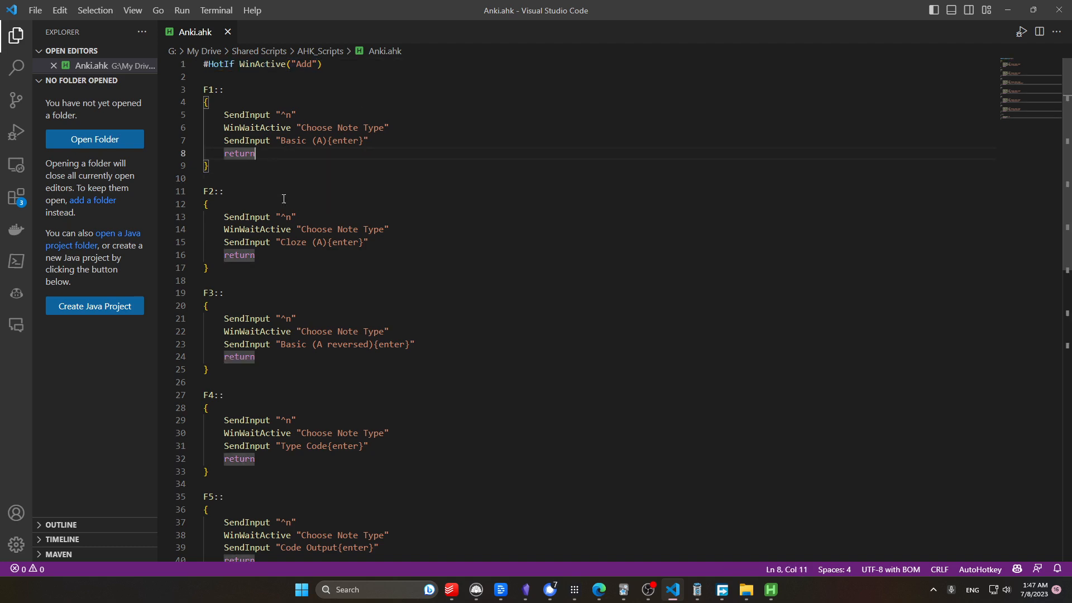
pyautogui.moveTo(267, 168)
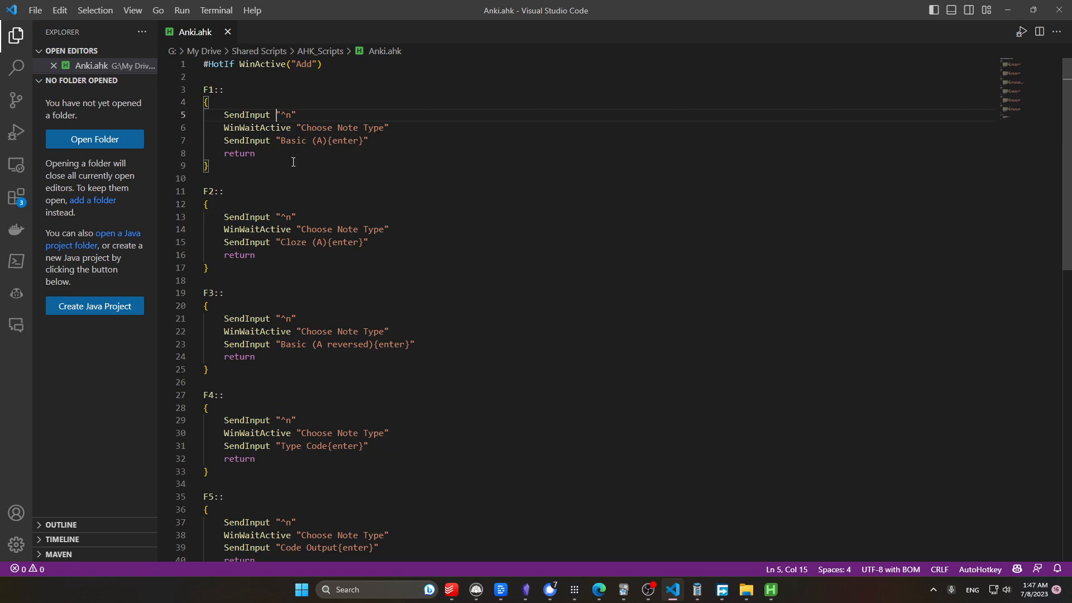
pyautogui.moveTo(247, 87)
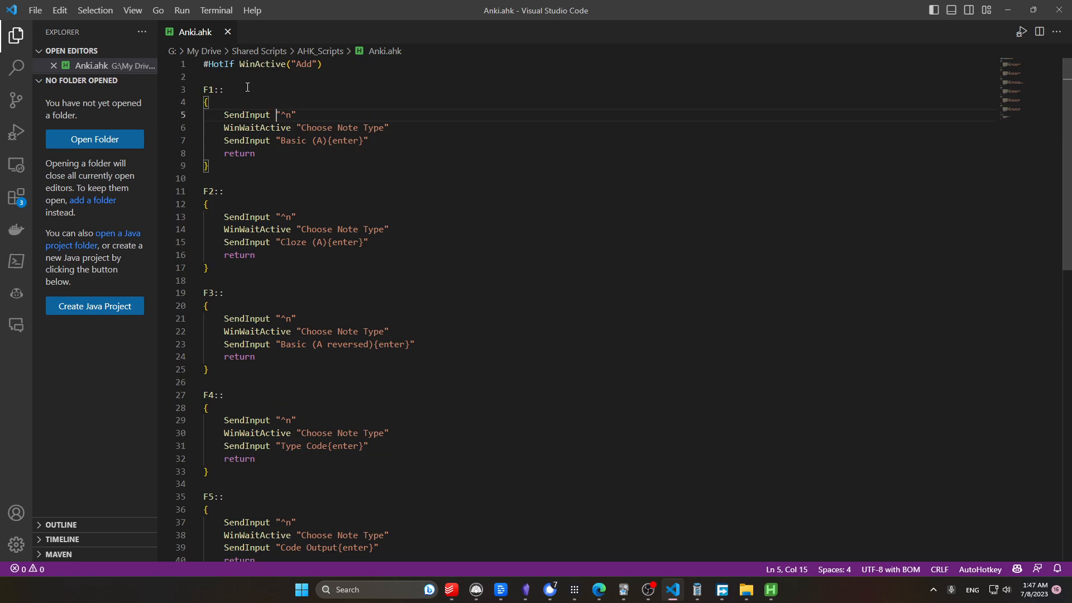
pyautogui.moveTo(254, 98)
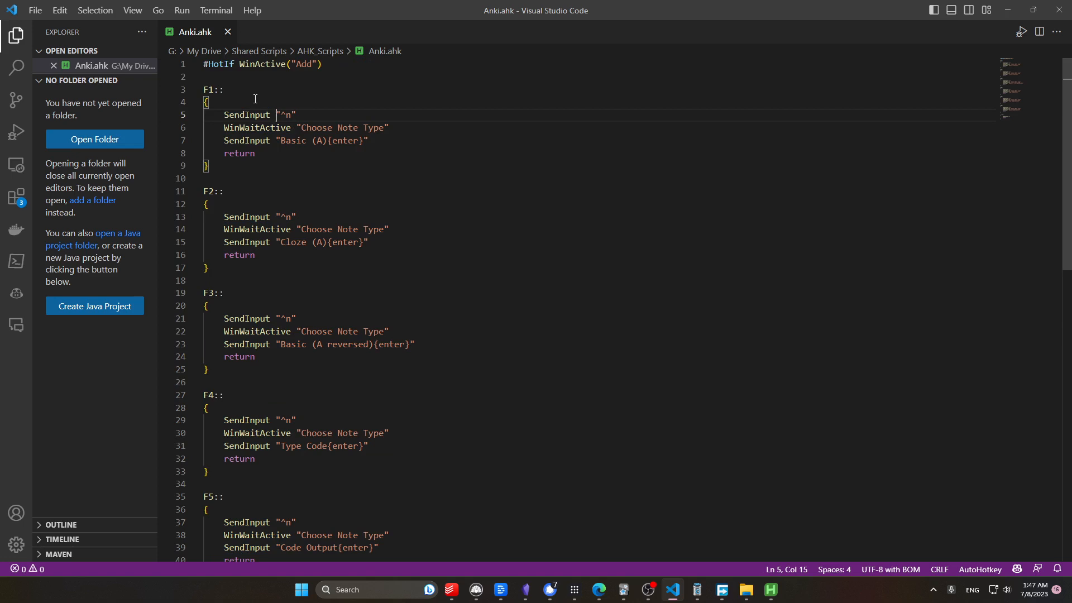
pyautogui.click(242, 127)
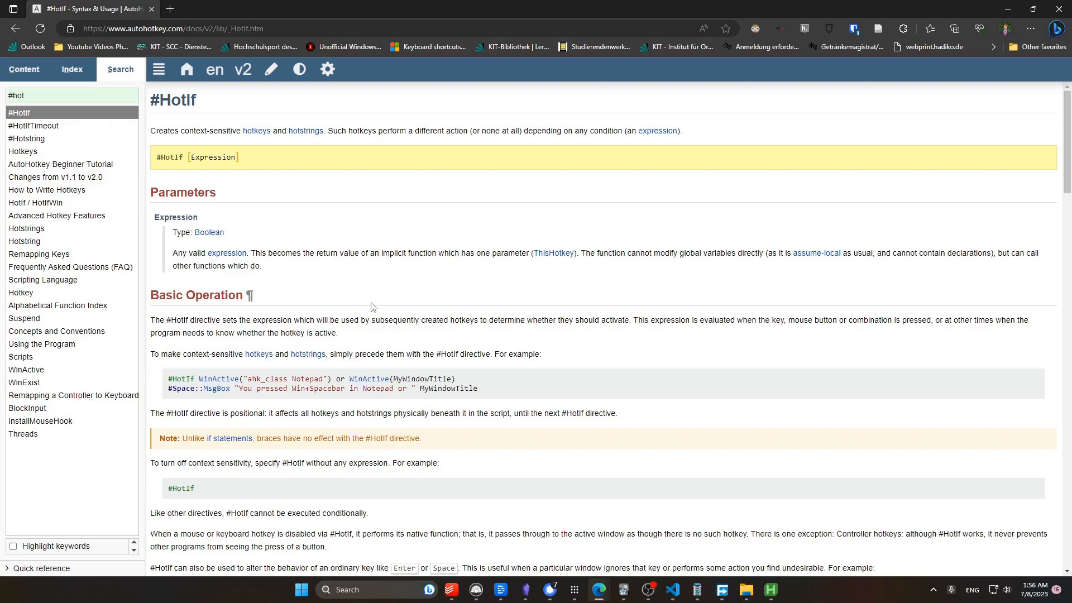
pyautogui.moveTo(235, 162)
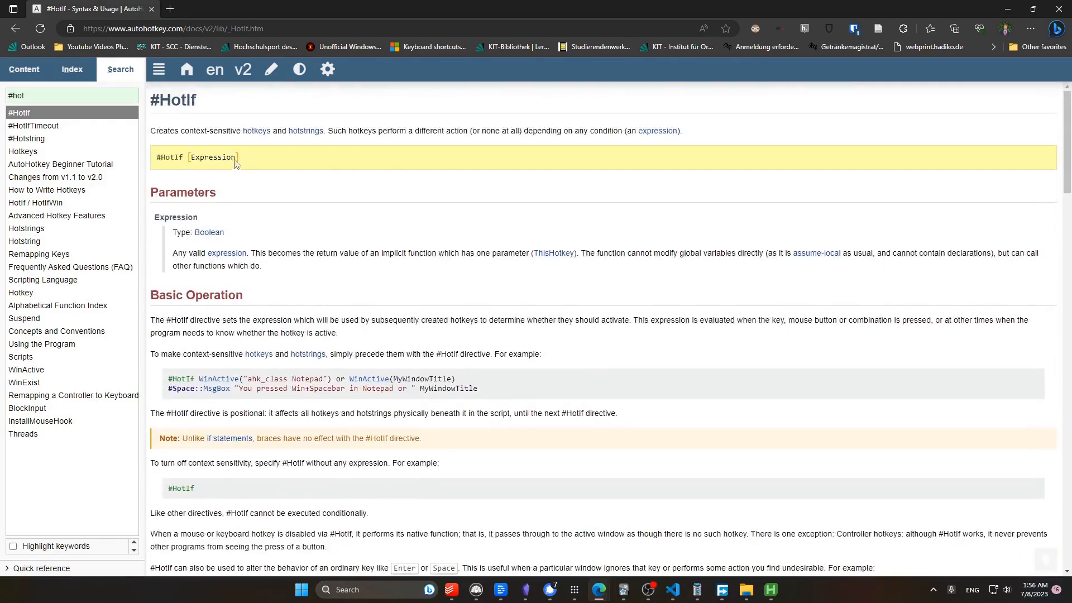
# Return from the #HotIf docs page to the Anki.ahk script in Visual Studio Code
pyautogui.click(672, 590)
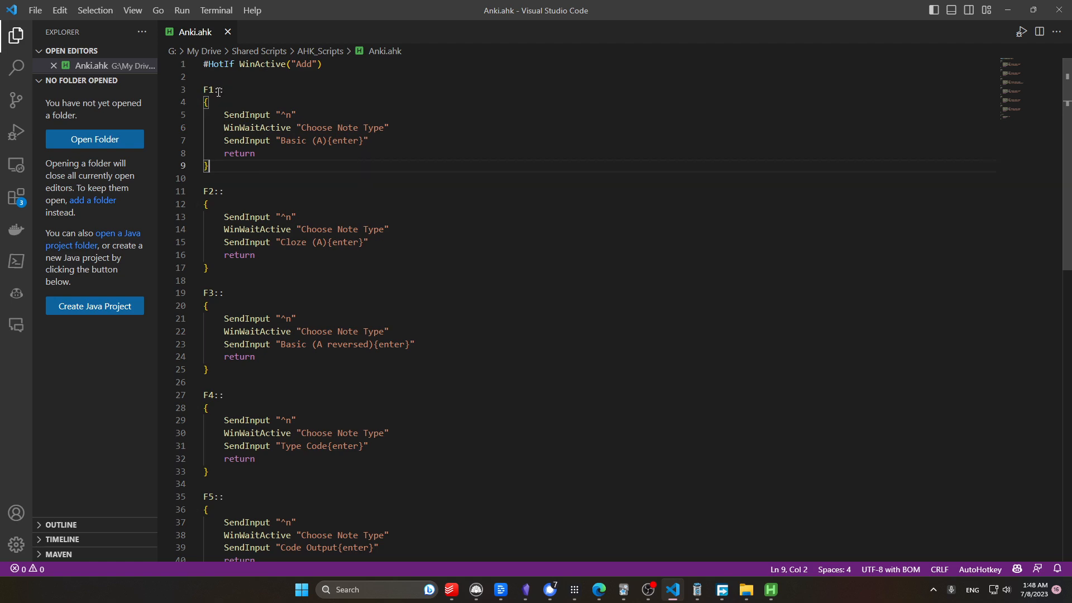
pyautogui.click(206, 101)
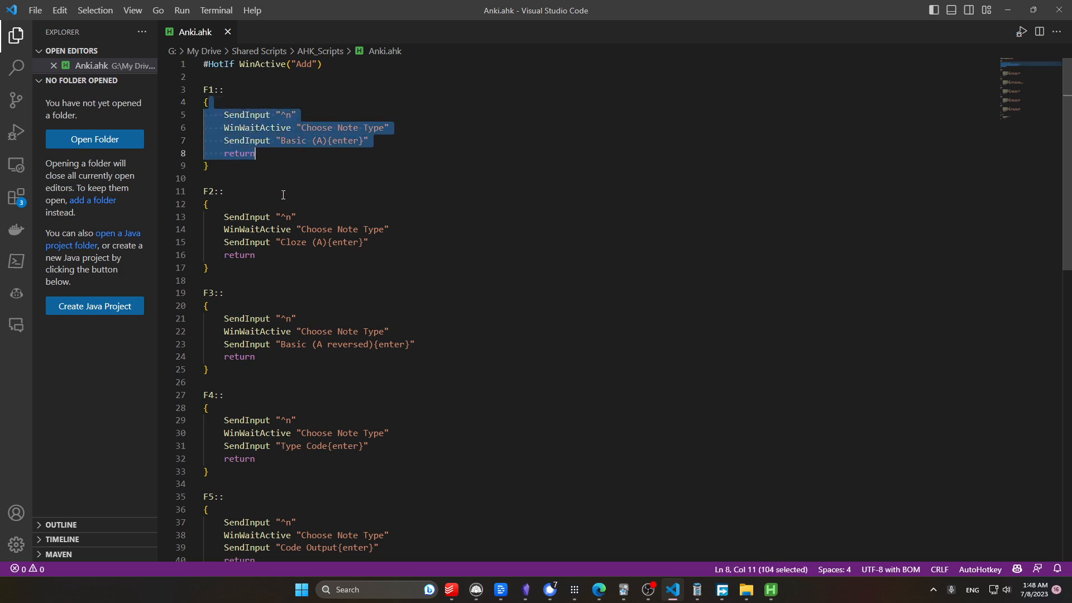
pyautogui.click(278, 191)
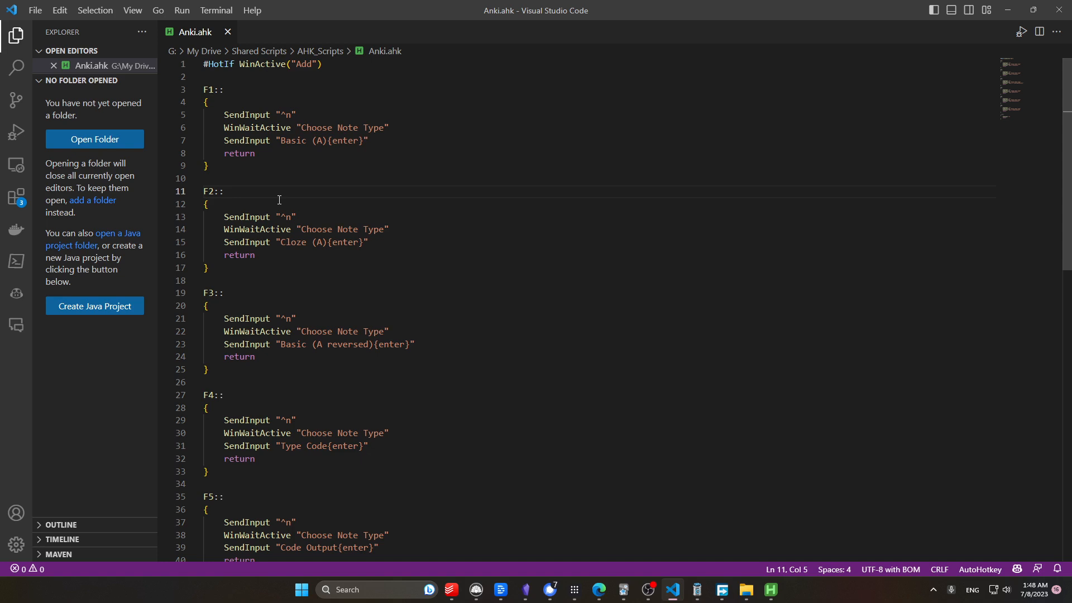
pyautogui.moveTo(273, 174)
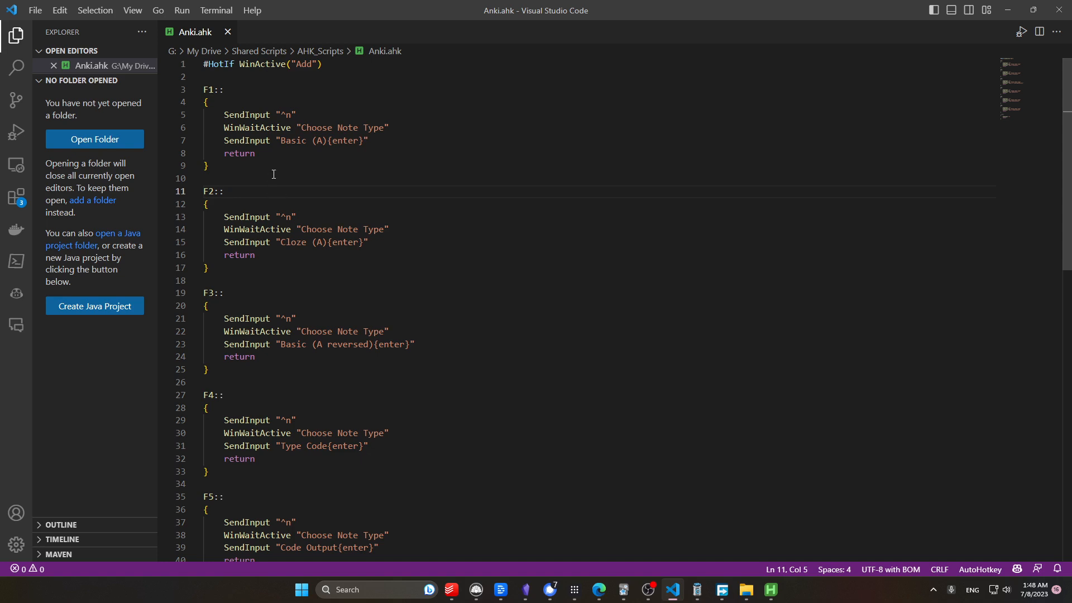
pyautogui.doubleClick(259, 114)
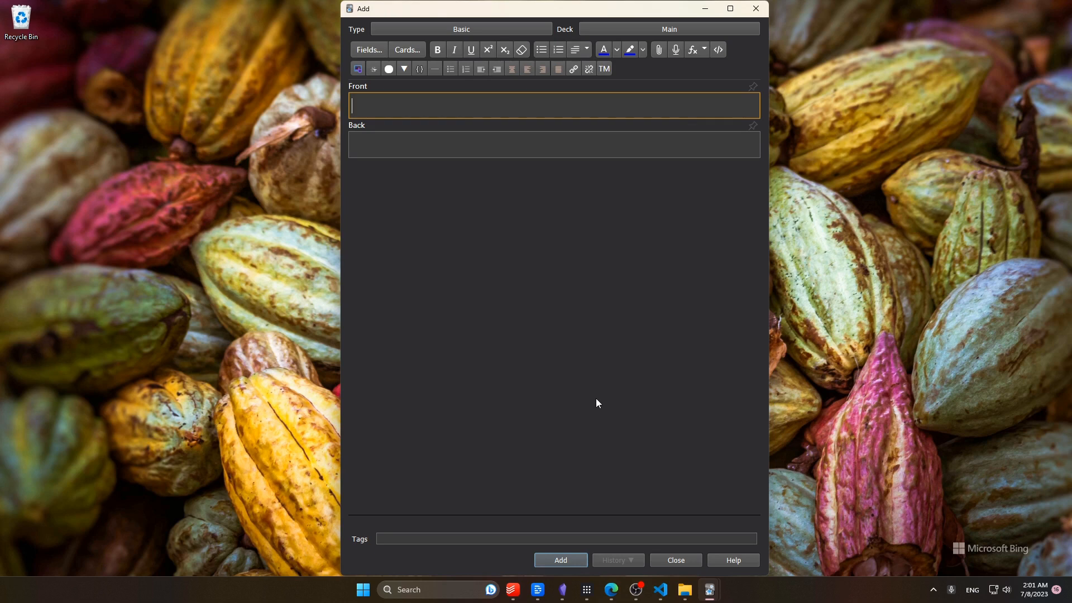
# Focus Anki's Add window (Basic note, Main deck) to try the F-key hotkeys
pyautogui.click(461, 29)
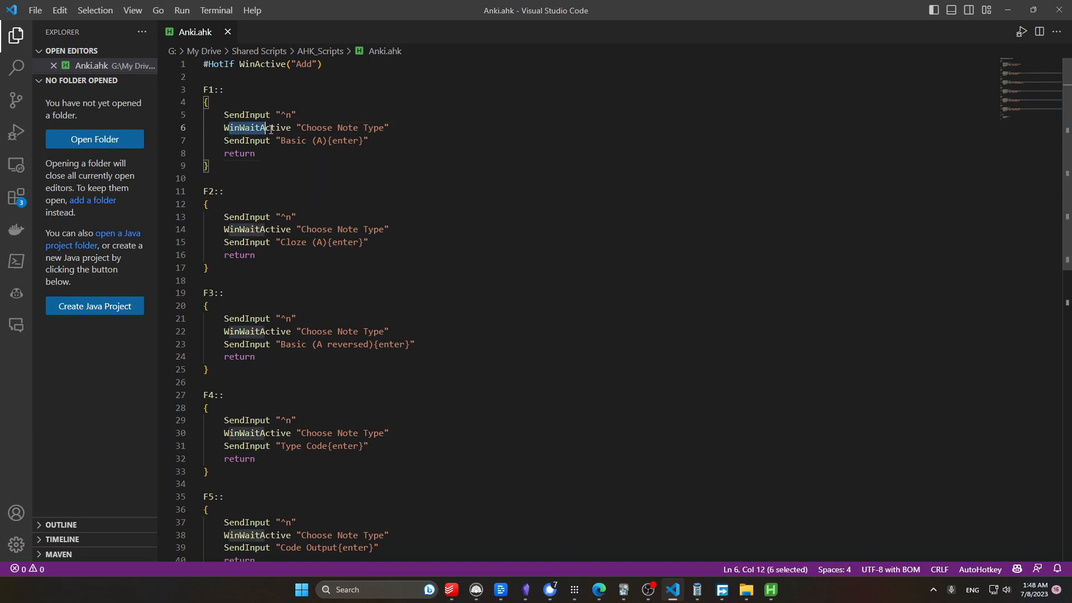
pyautogui.click(210, 165)
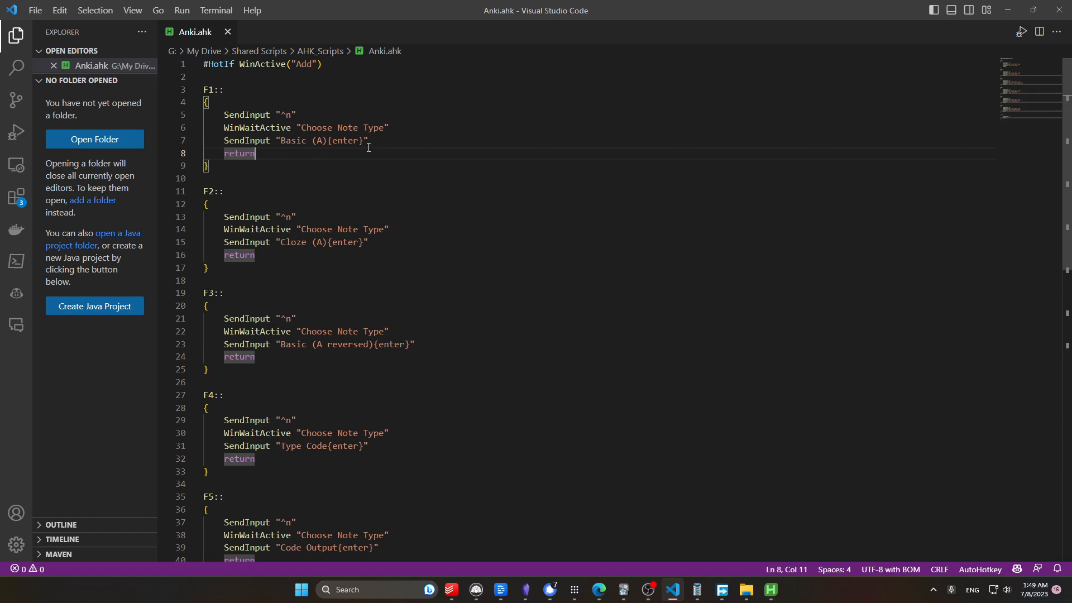
pyautogui.click(277, 165)
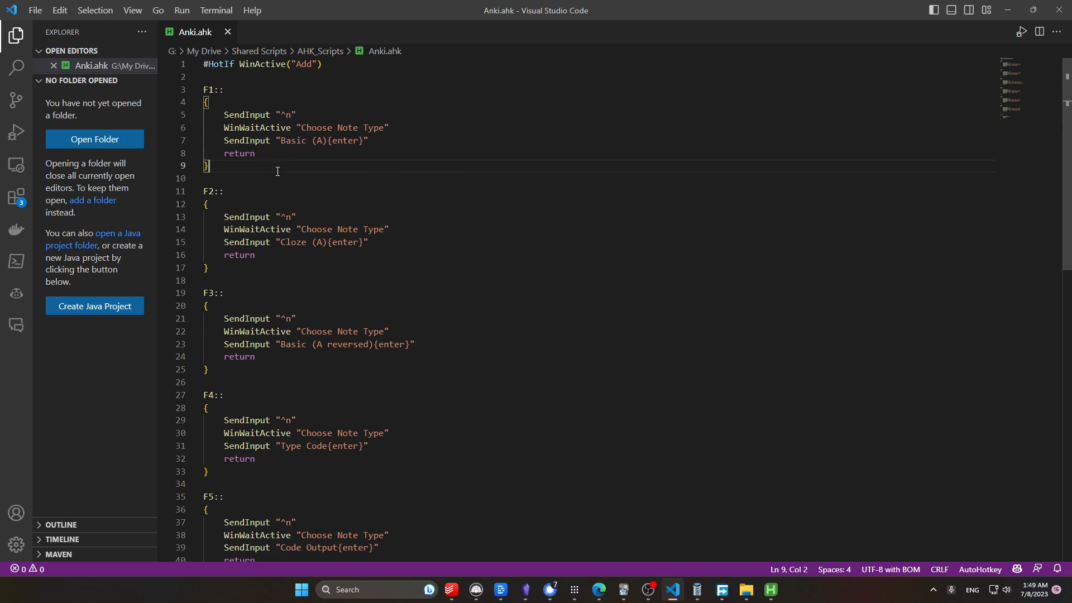
pyautogui.moveTo(229, 199)
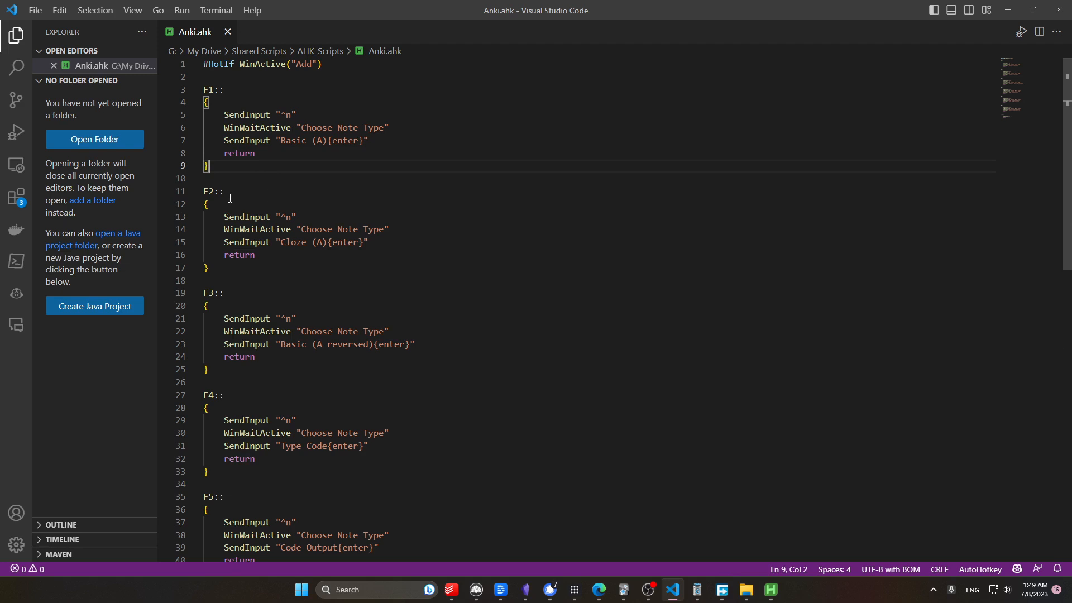
pyautogui.click(349, 267)
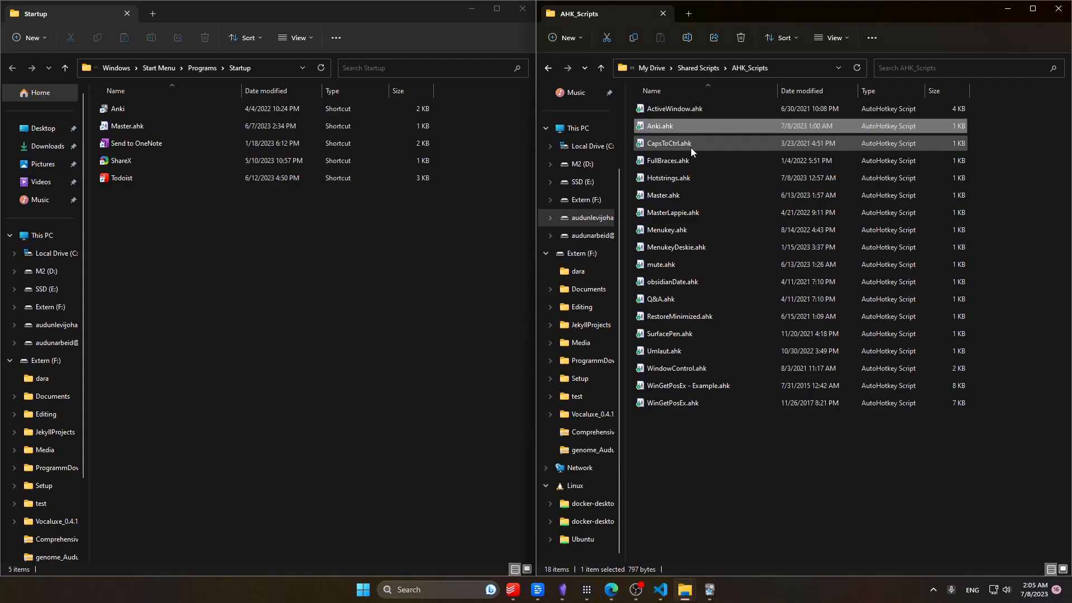
pyautogui.moveTo(689, 149)
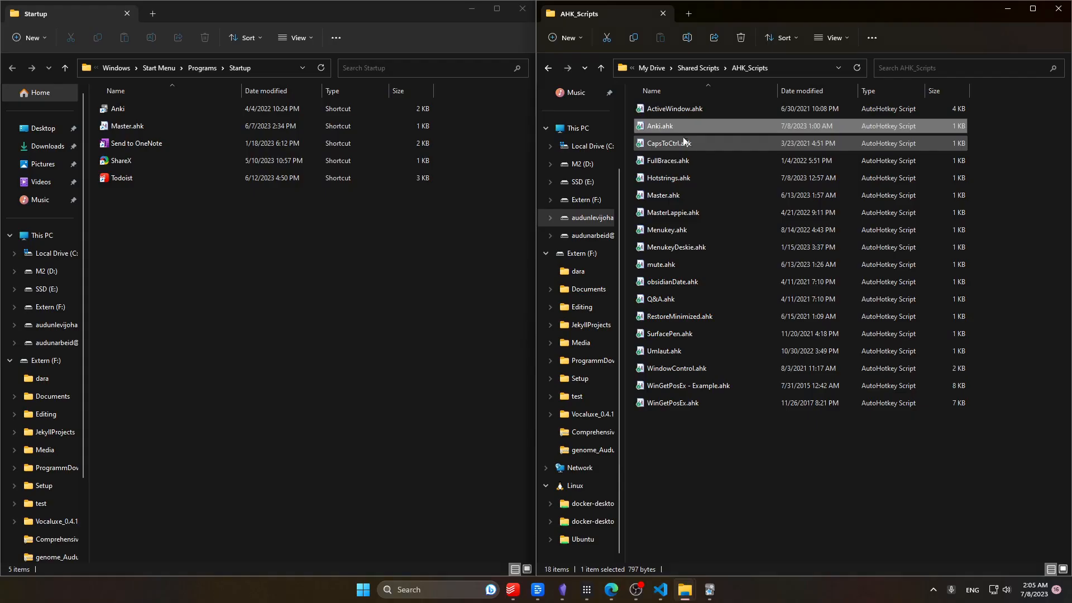
# Create 'Anki.ahk - Shortcut' from Anki.ahk via the context menu in AHK_Scripts
pyautogui.rightClick(658, 126)
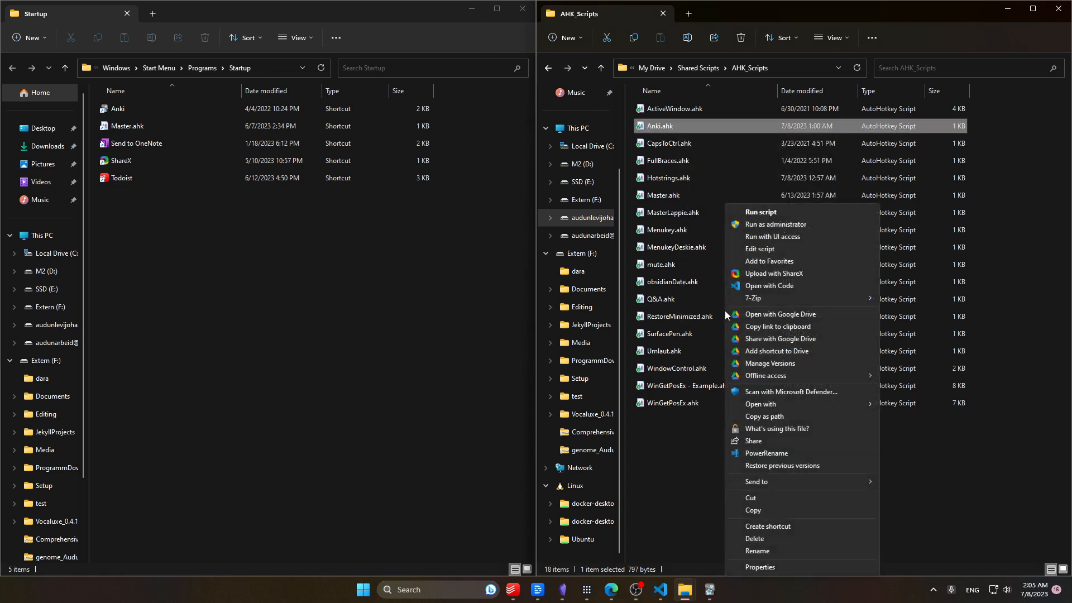
pyautogui.click(769, 526)
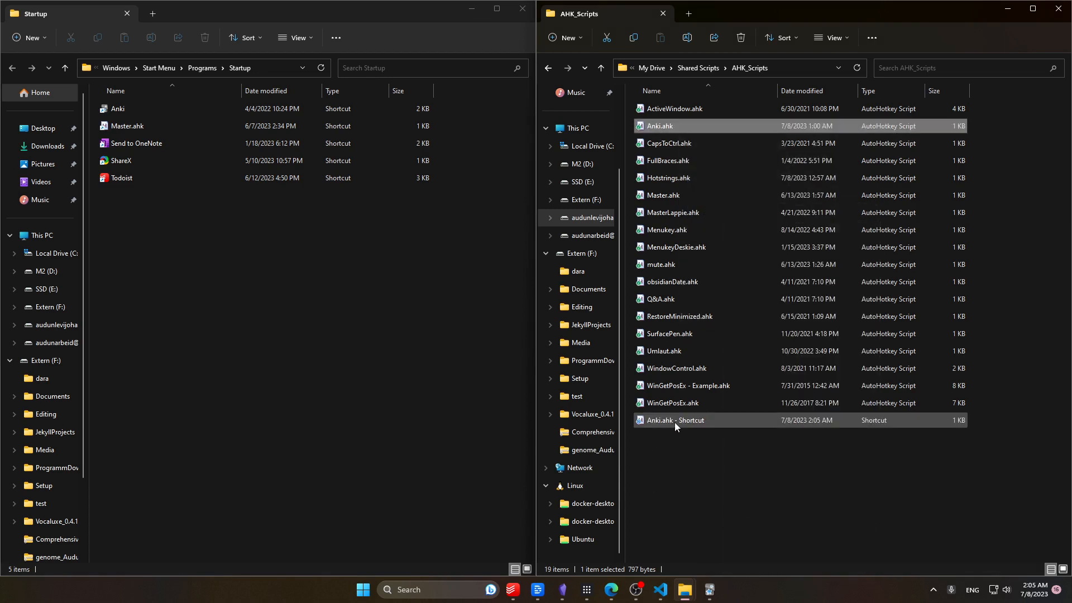